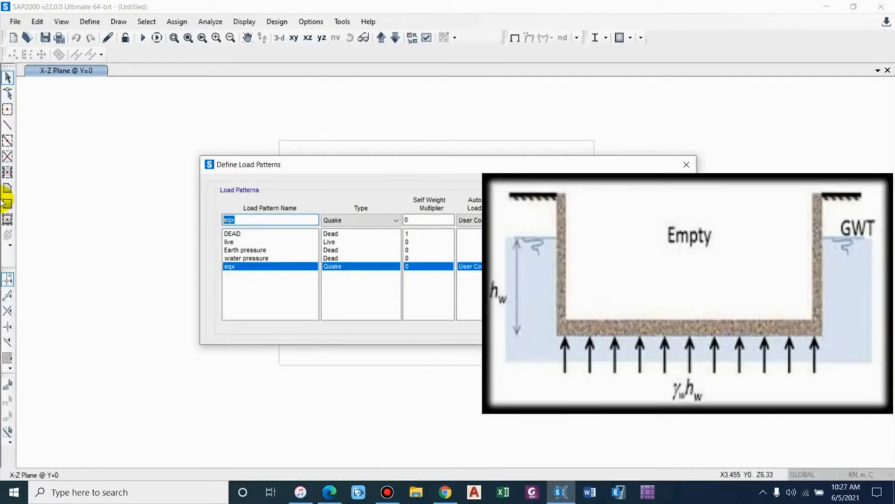
# - Add a Dead-type load pattern named 'uplift' and confirm the load patterns
pyautogui.write('uplift')
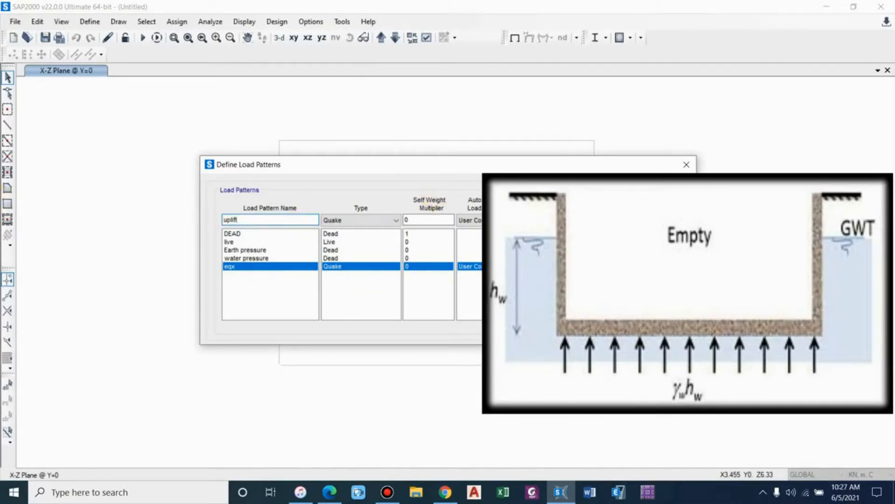
pyautogui.click(622, 204)
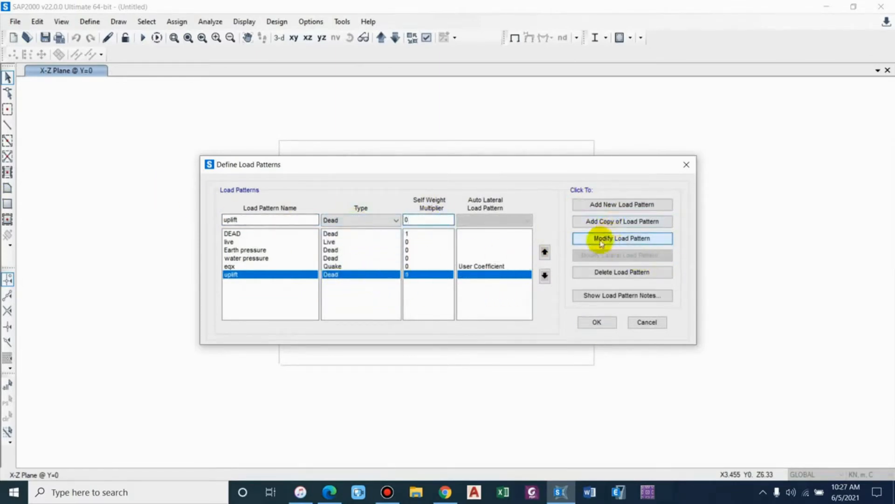
pyautogui.click(245, 240)
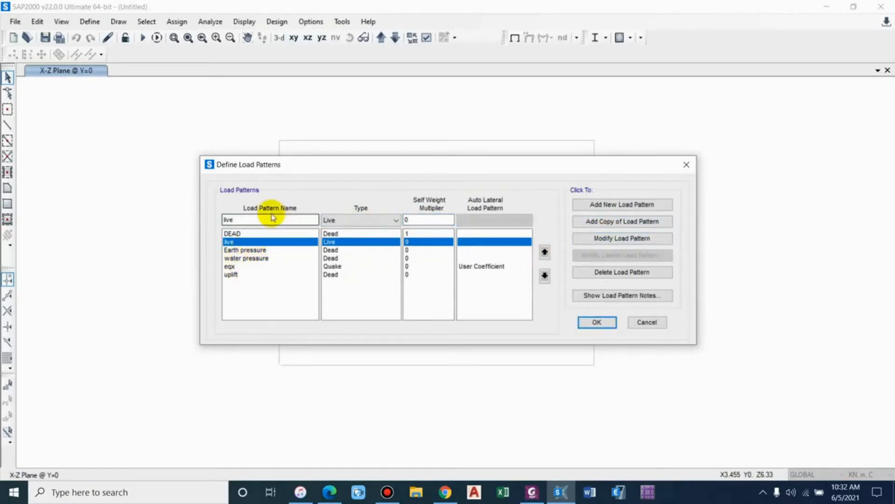
pyautogui.moveTo(444, 291)
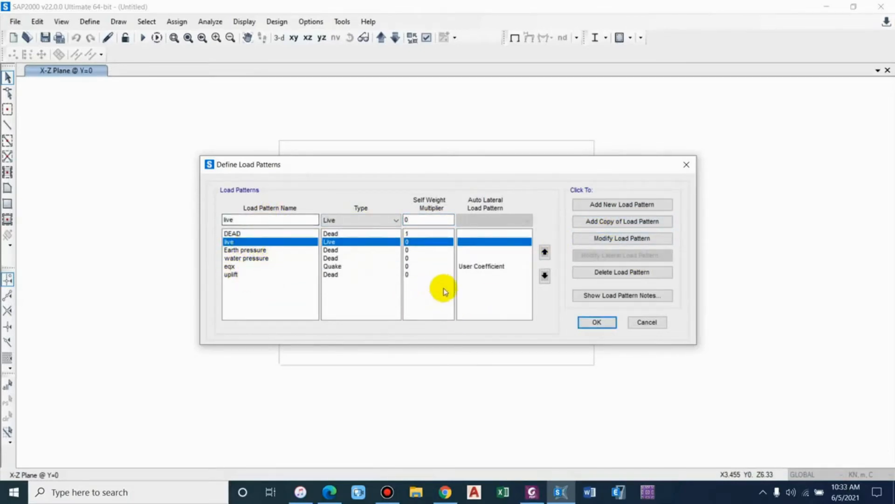
pyautogui.click(596, 321)
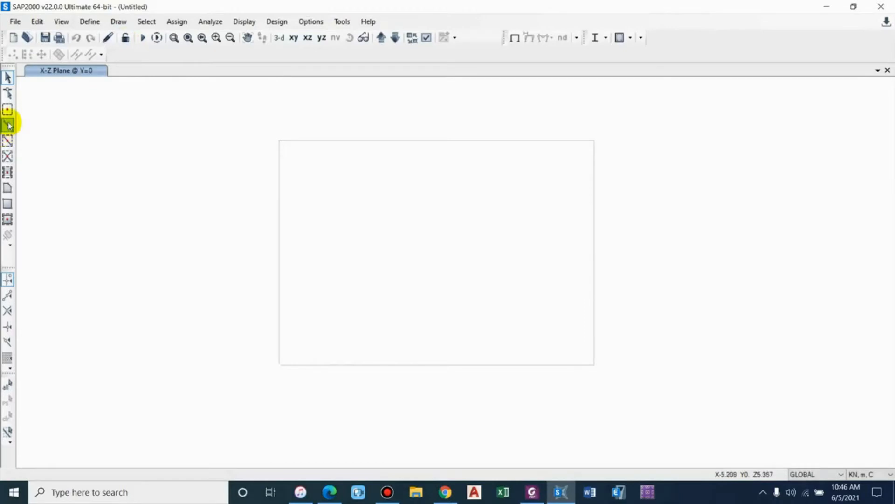
# - Display the frame model and start assigning distributed frame loads
pyautogui.click(8, 124)
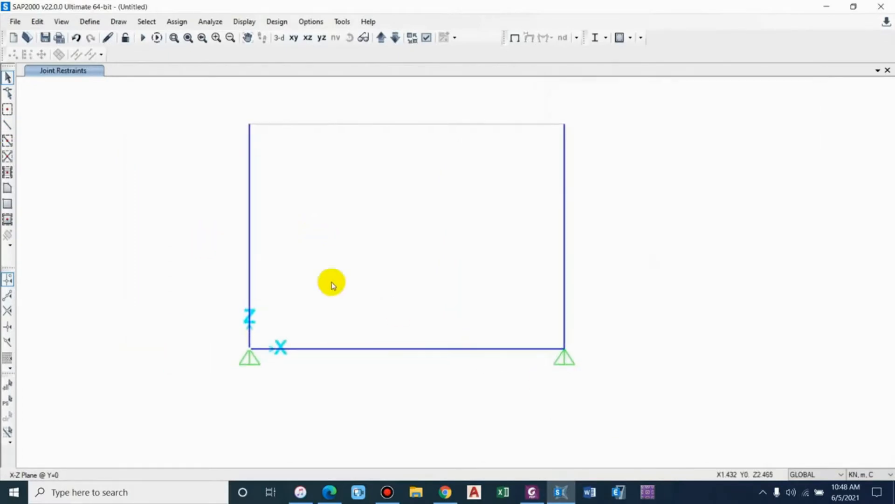
pyautogui.click(178, 22)
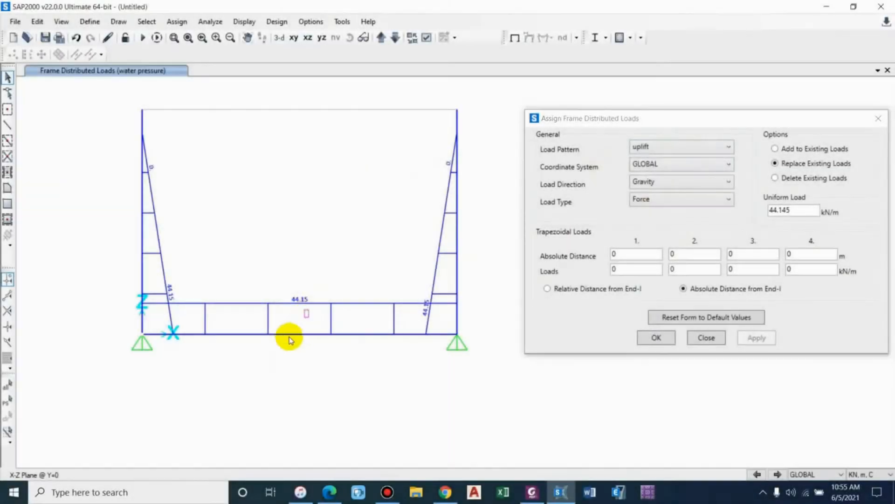
pyautogui.click(288, 333)
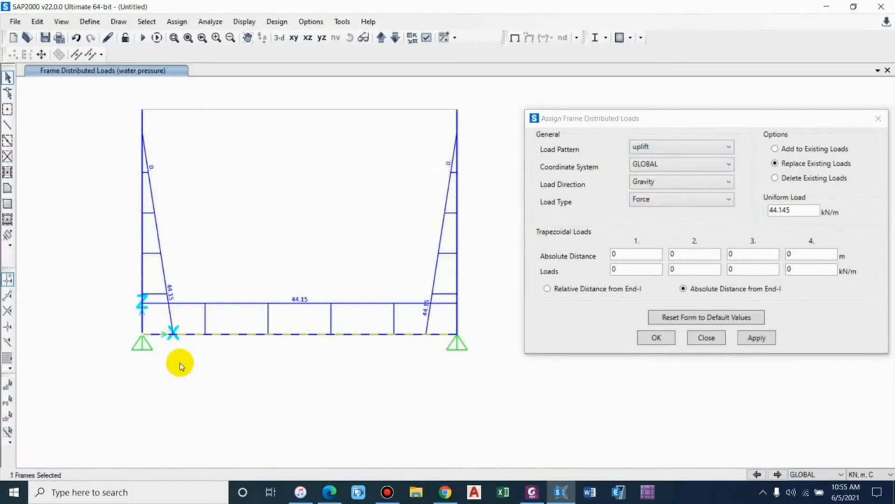
pyautogui.moveTo(337, 374)
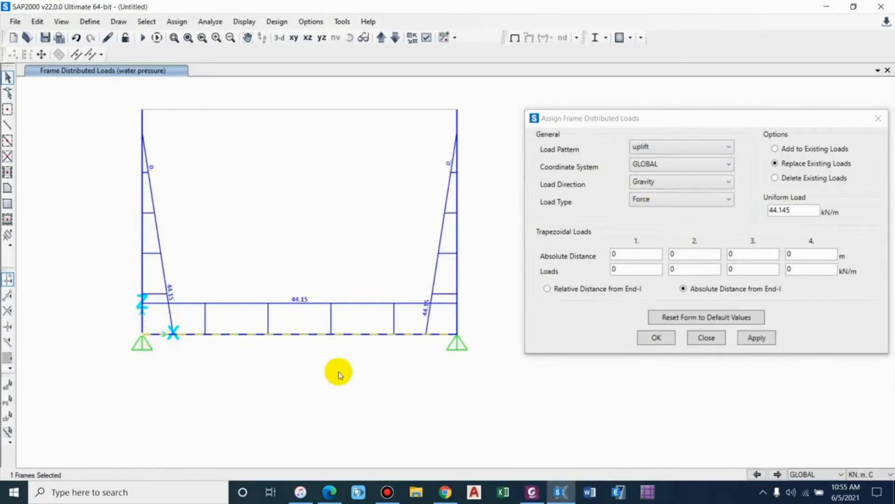
pyautogui.moveTo(100, 338)
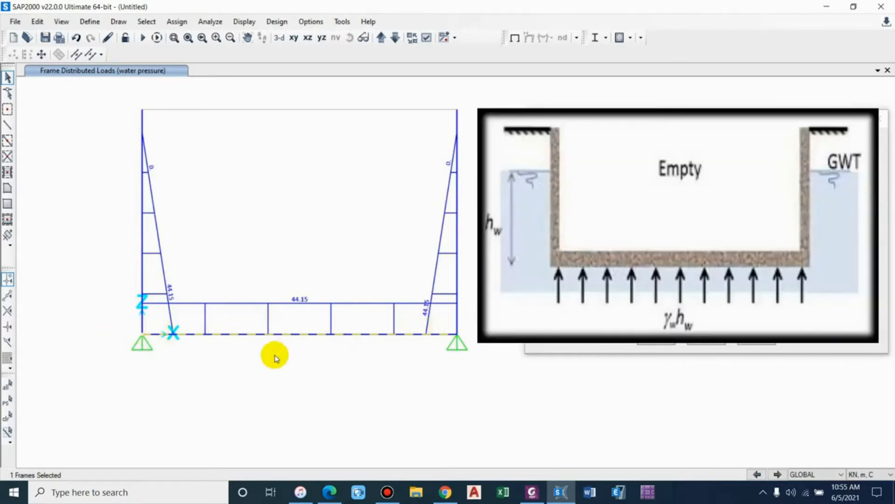
pyautogui.moveTo(400, 408)
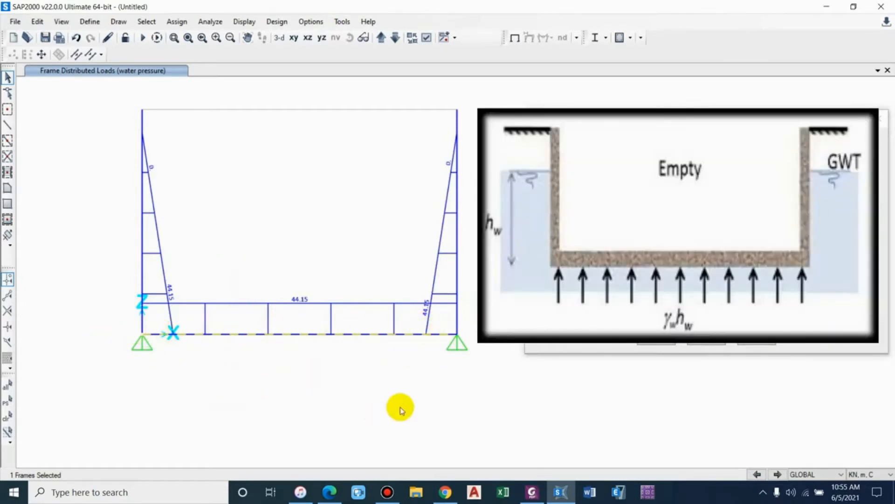
pyautogui.moveTo(429, 330)
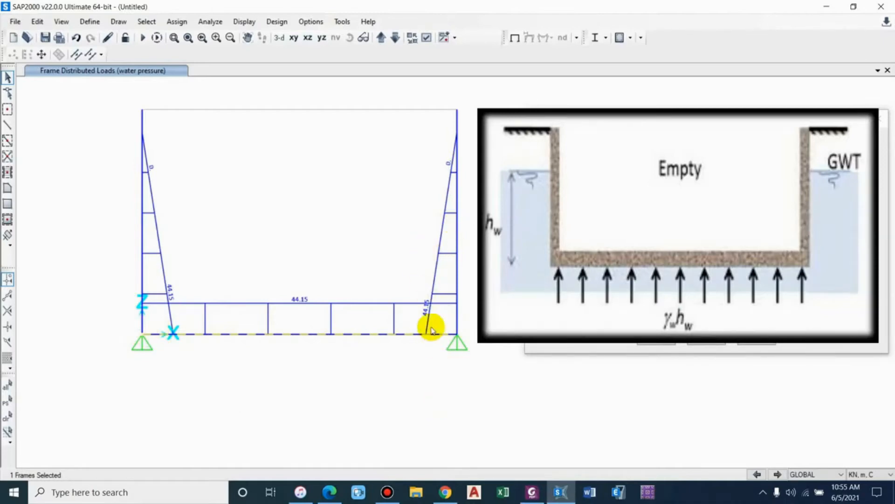
pyautogui.moveTo(143, 140)
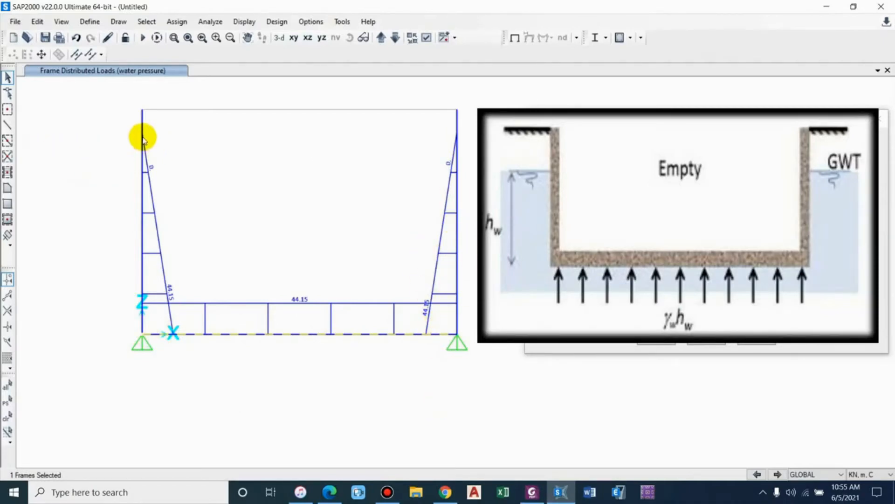
pyautogui.moveTo(140, 137)
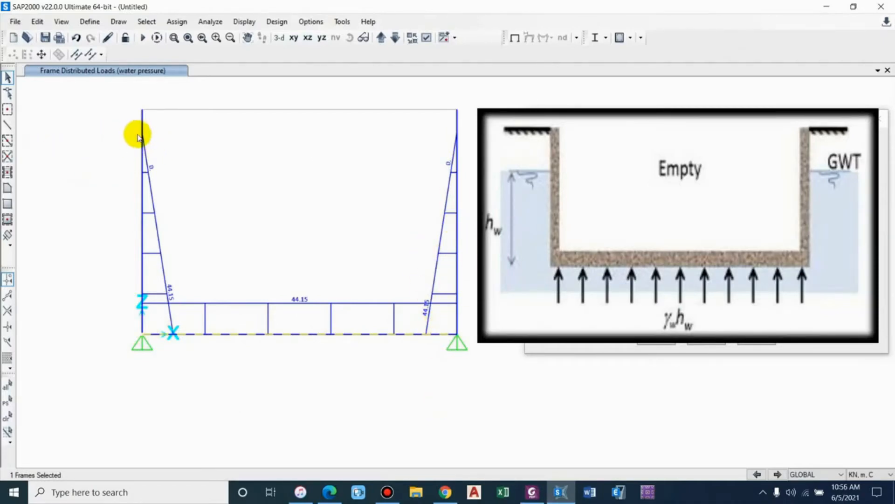
pyautogui.moveTo(196, 269)
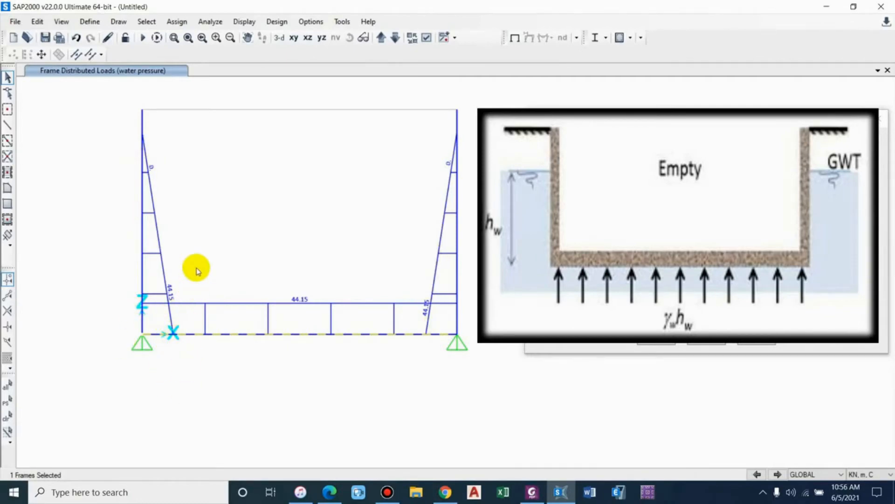
pyautogui.moveTo(183, 140)
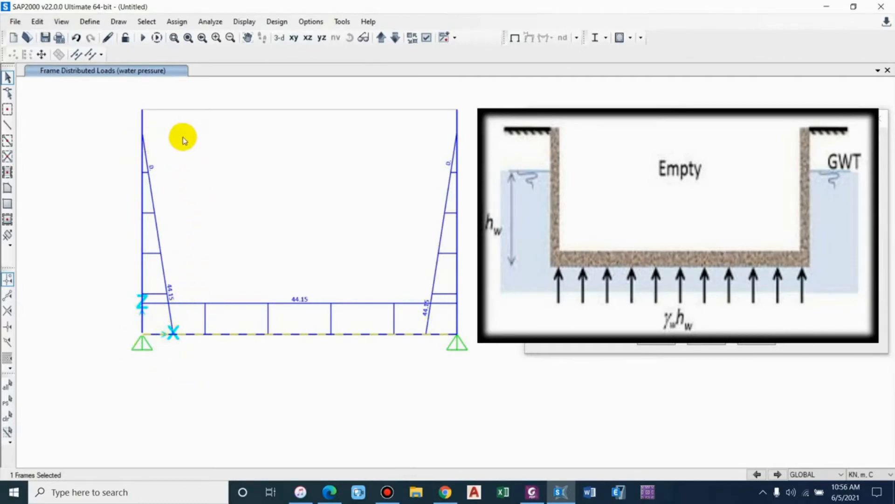
pyautogui.moveTo(142, 137)
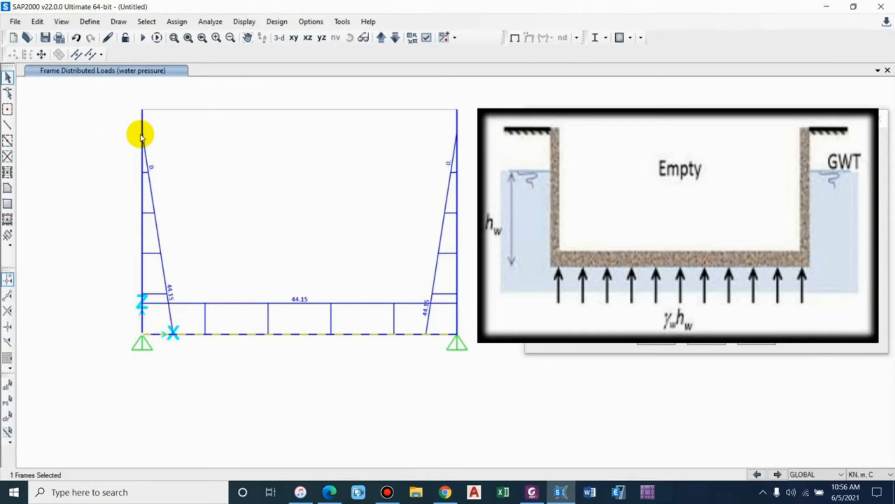
pyautogui.moveTo(222, 339)
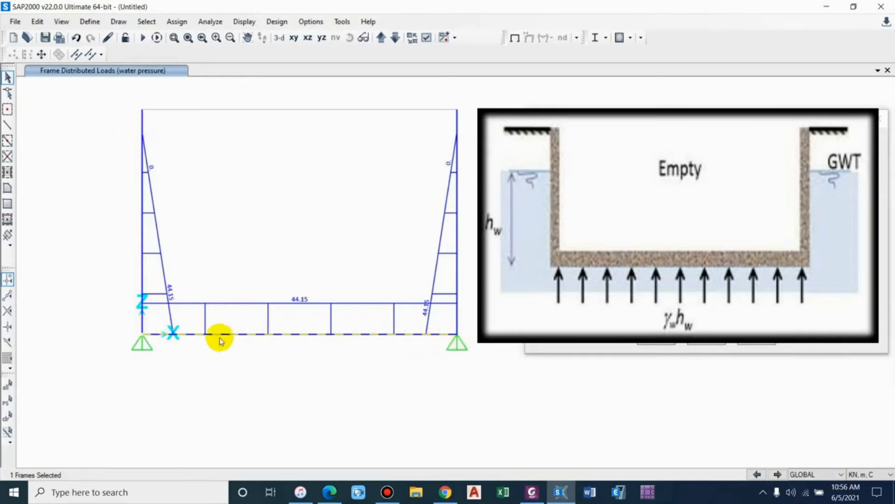
pyautogui.moveTo(360, 328)
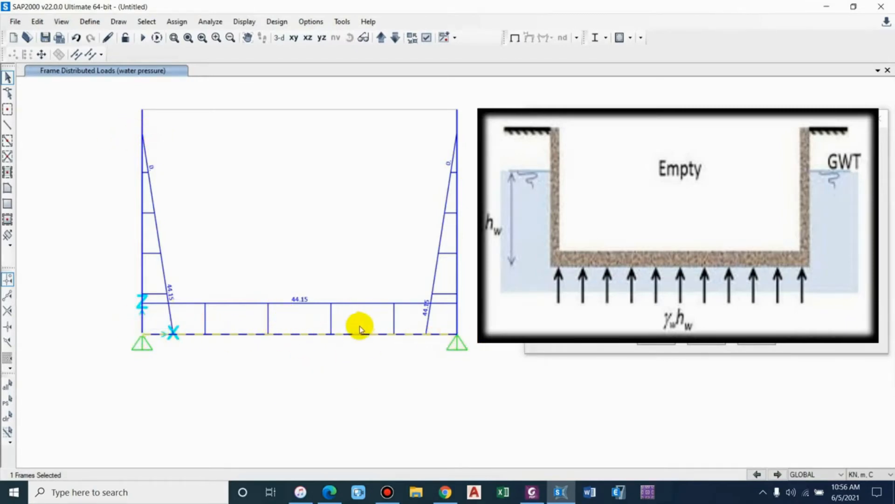
pyautogui.moveTo(320, 323)
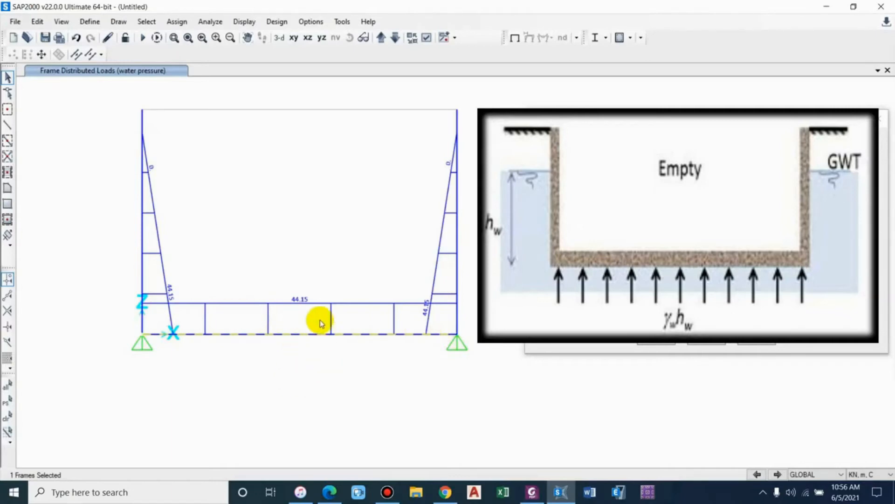
pyautogui.moveTo(418, 276)
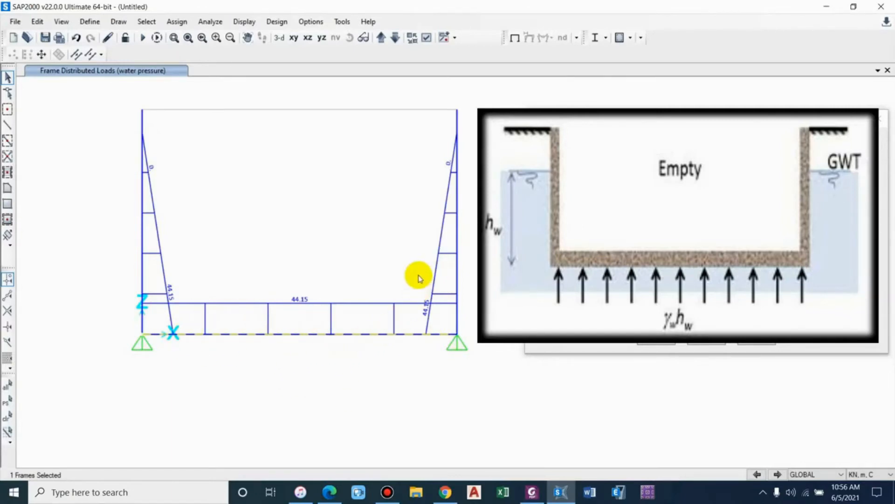
pyautogui.moveTo(154, 283)
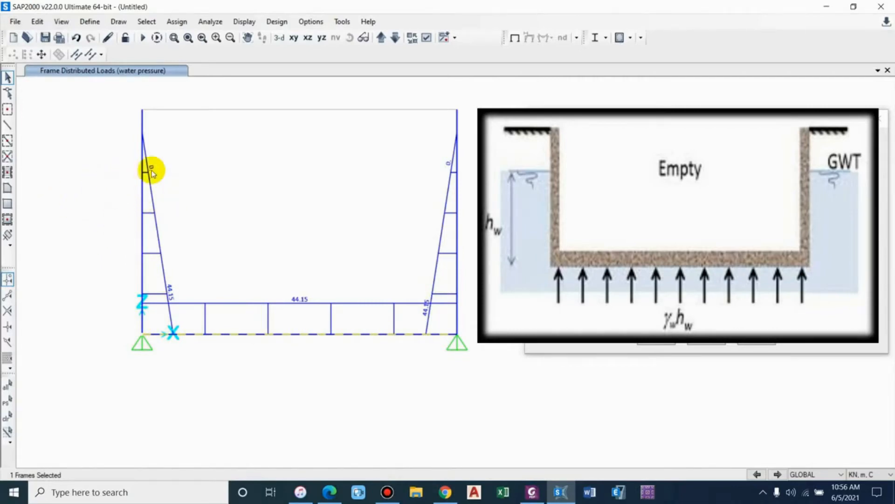
pyautogui.moveTo(134, 137)
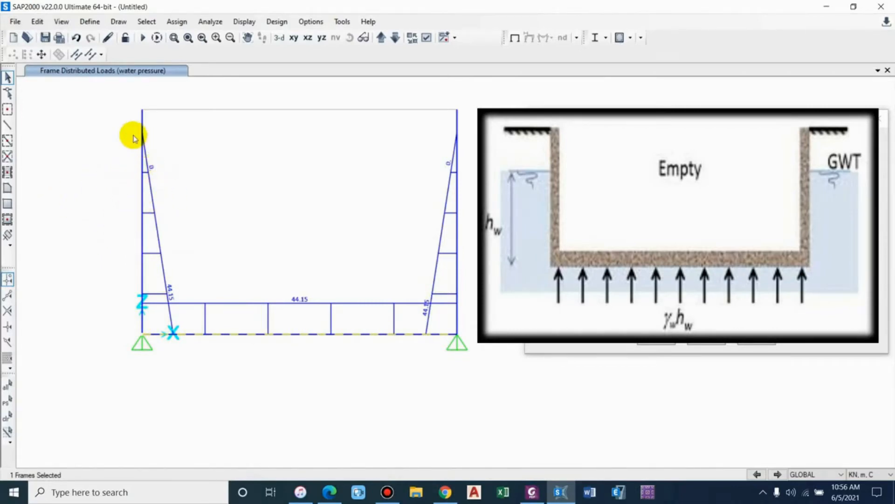
pyautogui.moveTo(124, 140)
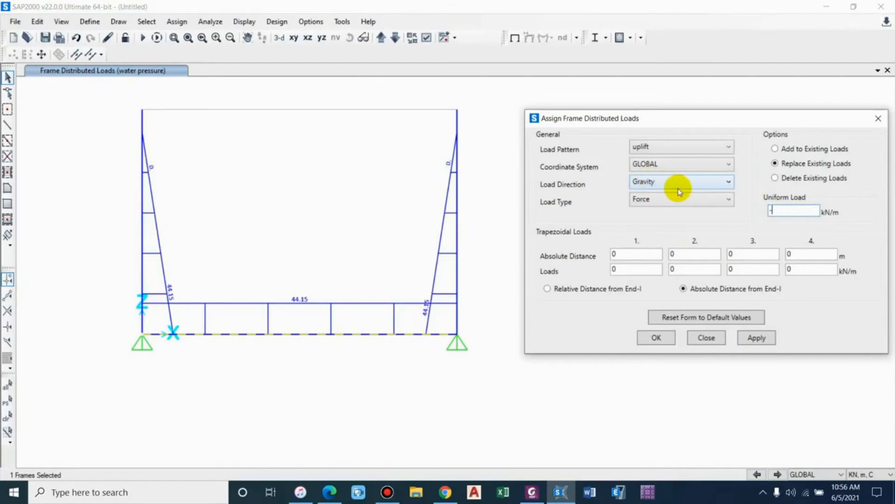
# - Enter the uplift uniform load as 9.81*4.5*0.9 (44.145*.9 kN/m)
pyautogui.write('9.81')
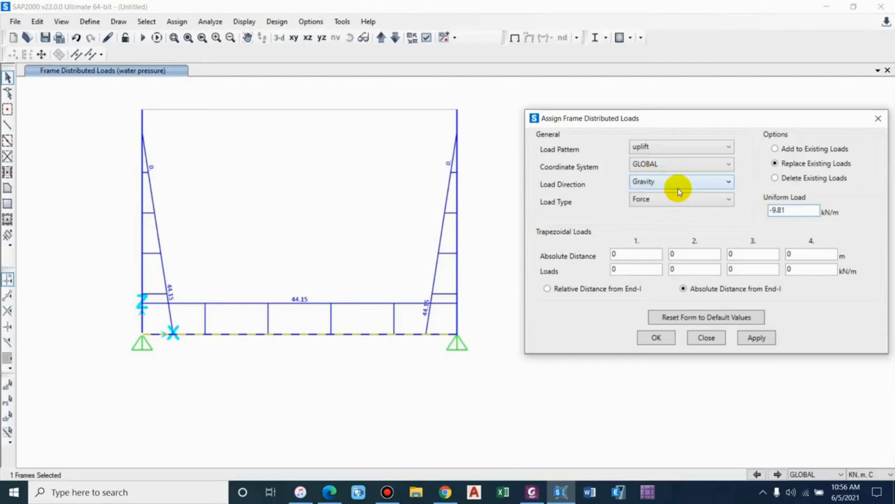
pyautogui.write('*4.5')
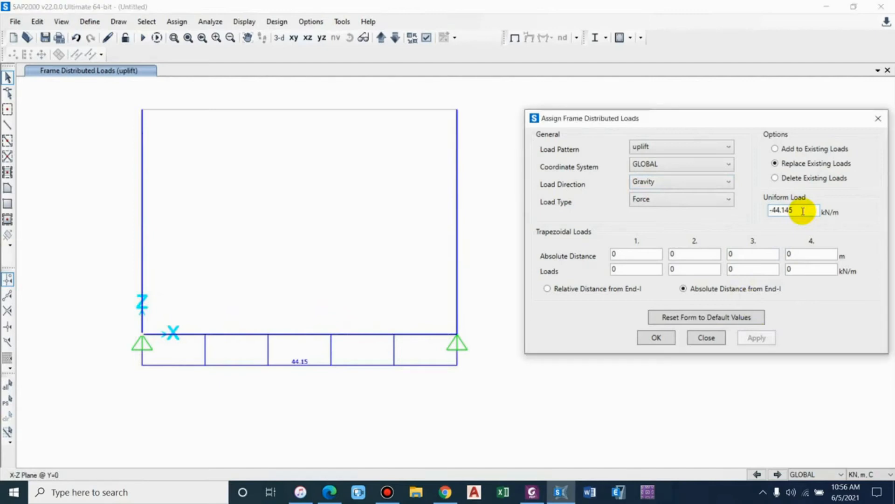
pyautogui.write('*0')
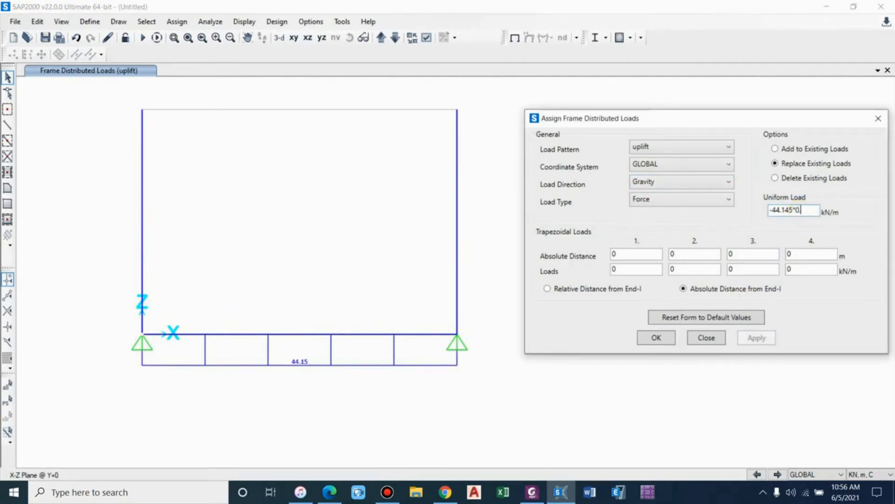
pyautogui.write('.9')
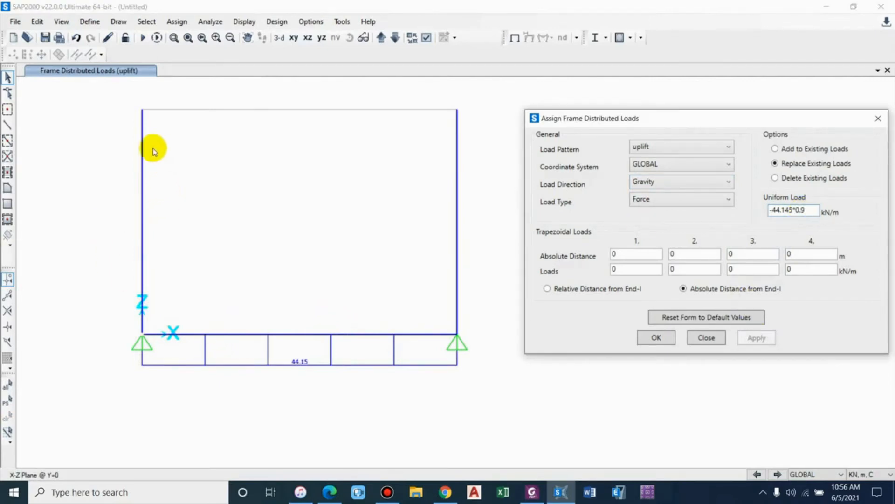
pyautogui.moveTo(156, 158)
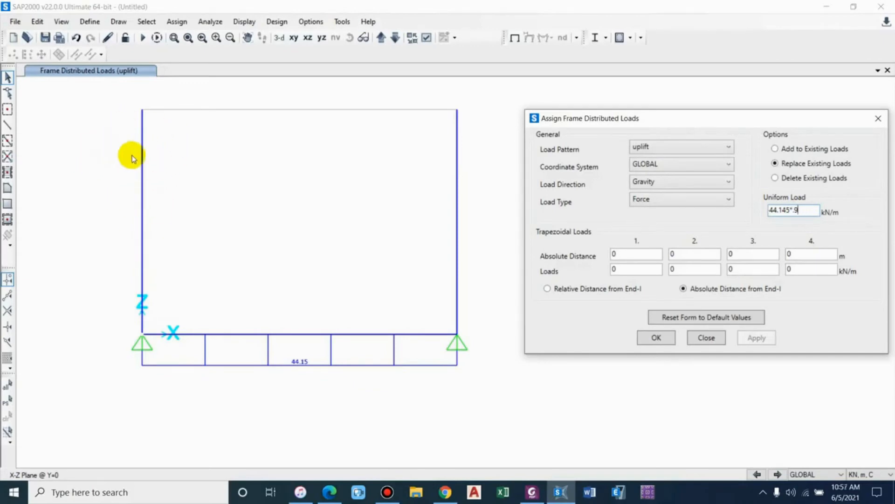
pyautogui.moveTo(150, 166)
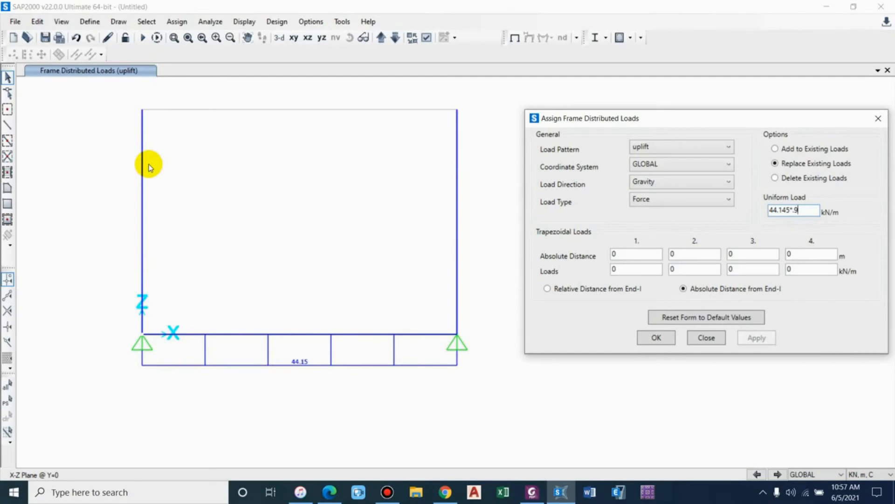
pyautogui.moveTo(197, 225)
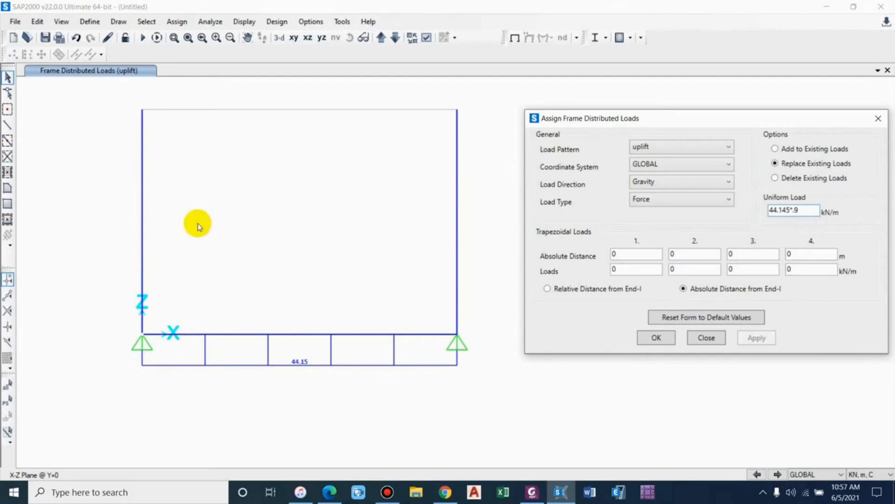
pyautogui.moveTo(149, 252)
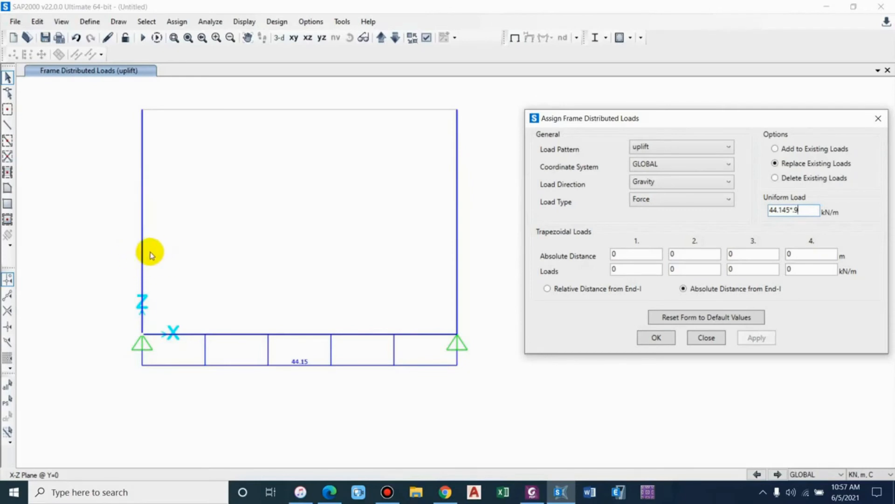
pyautogui.moveTo(121, 240)
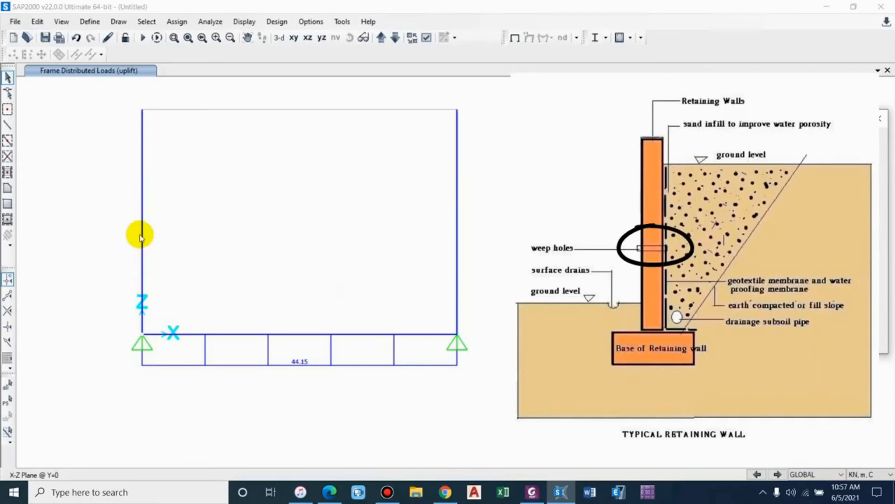
pyautogui.moveTo(108, 215)
pyautogui.write('44.145*9')
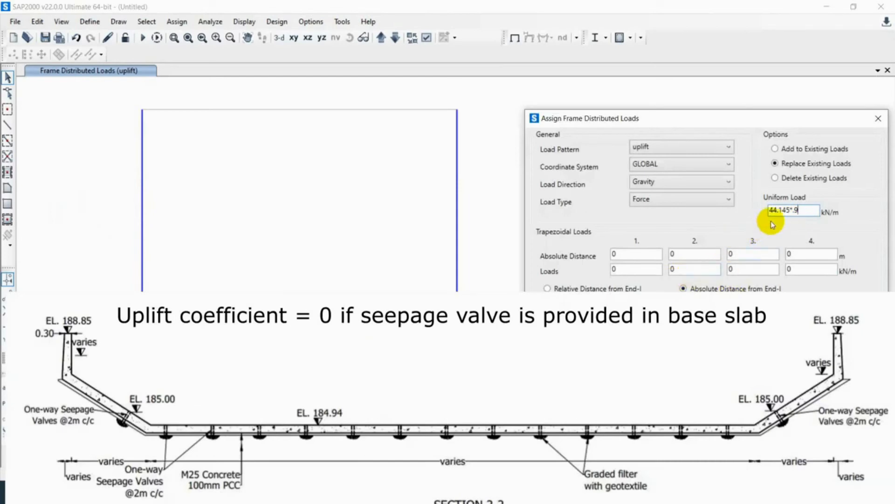
pyautogui.moveTo(787, 221)
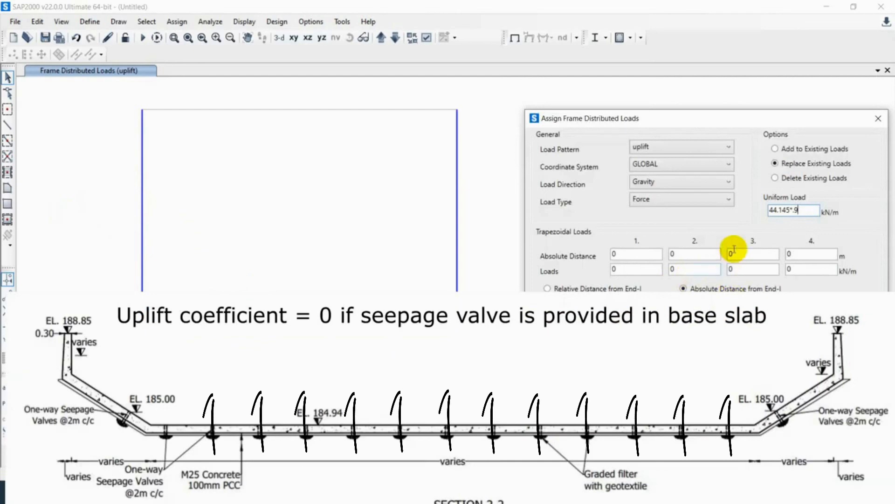
pyautogui.click(793, 211)
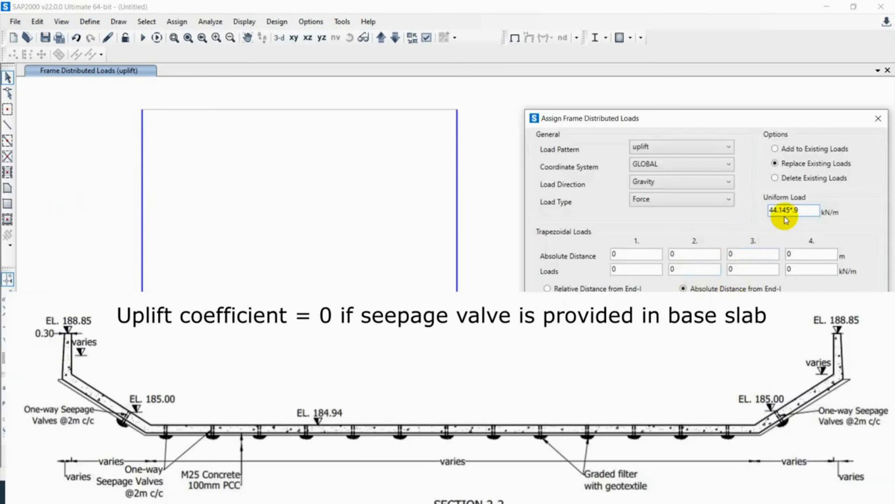
pyautogui.moveTo(670, 288)
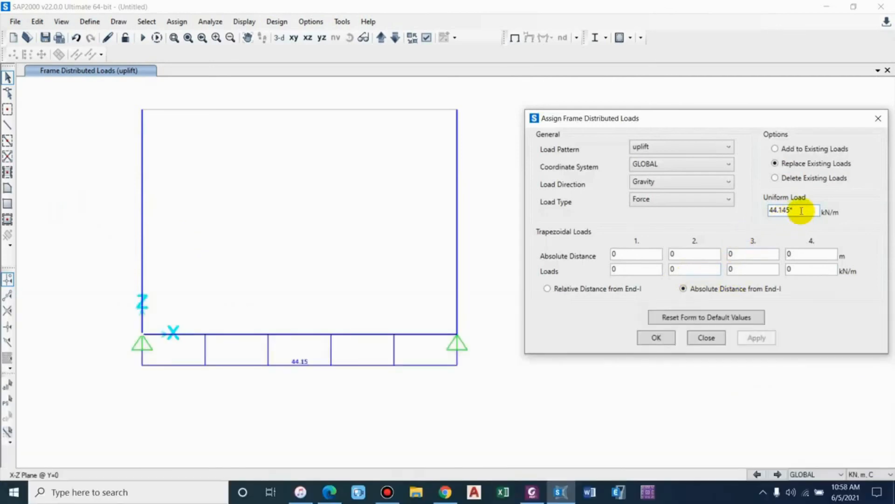
pyautogui.moveTo(817, 228)
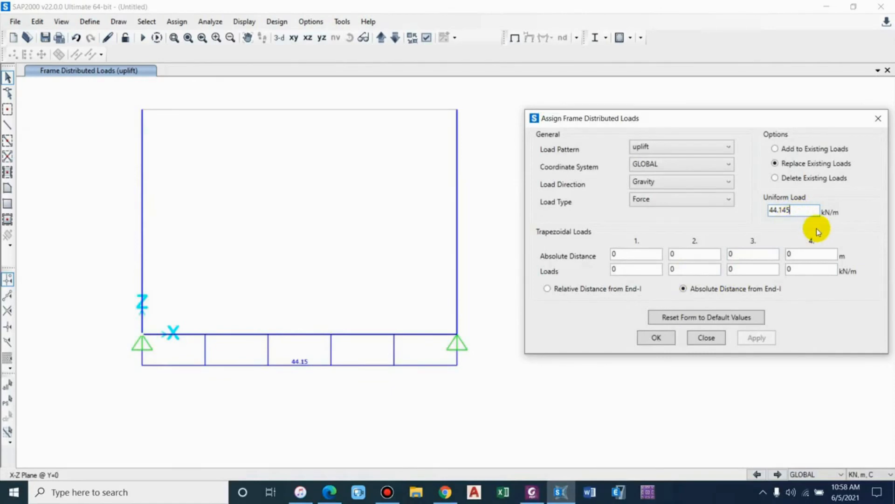